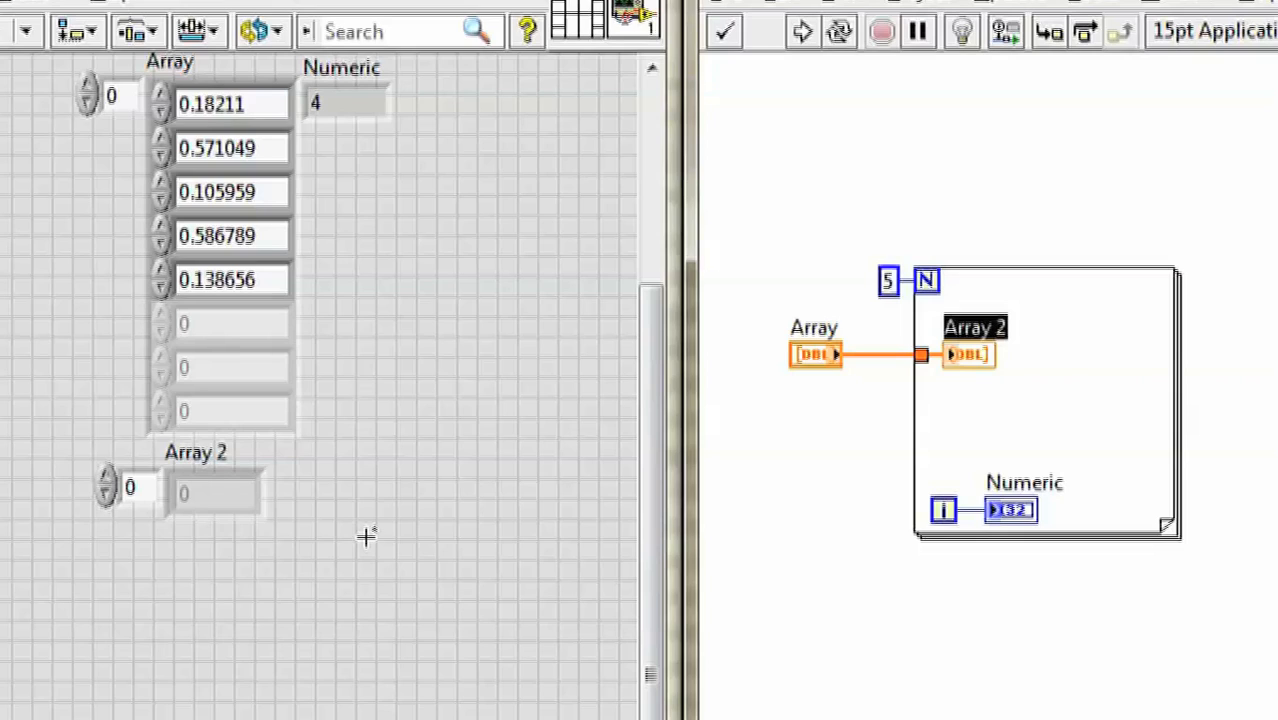
mouse_move(307, 654)
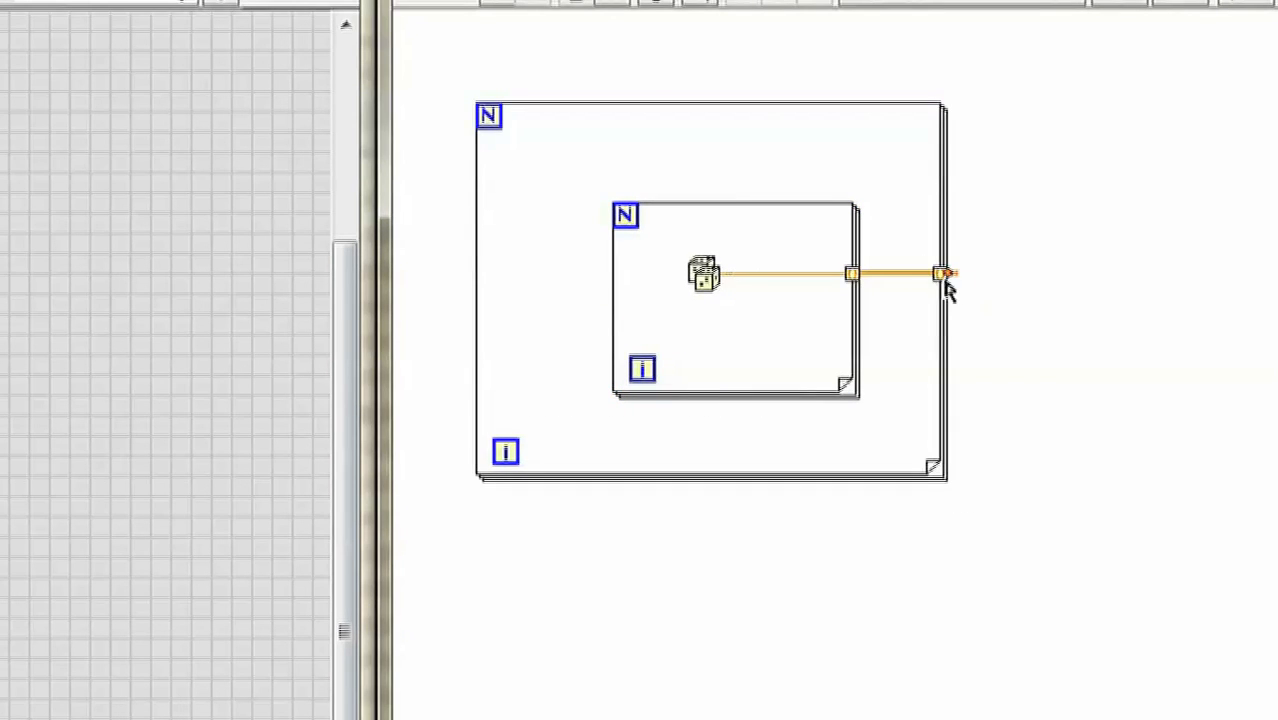
Step: Create a 2D Array indicator from the outer loop's output tunnel
right_click(937, 275)
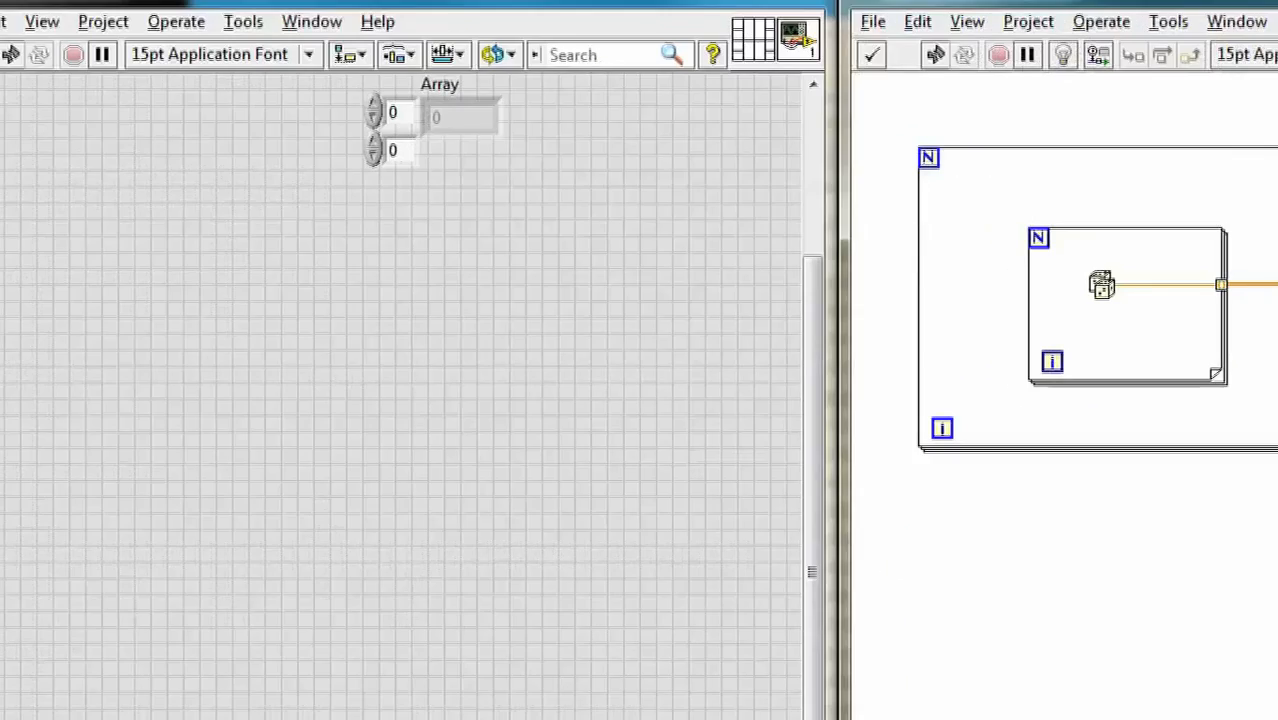
click(460, 118)
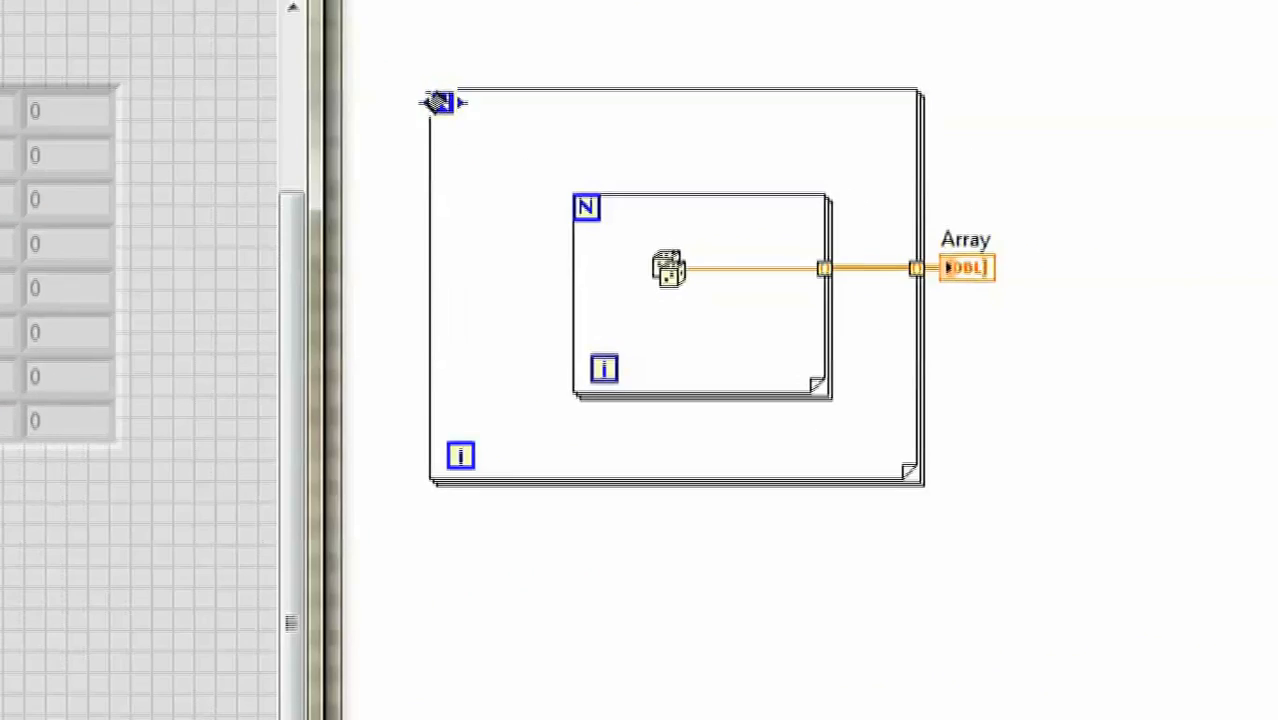
Step: Wire count constants to the inner (4) and outer (6) loop terminals
right_click(668, 270)
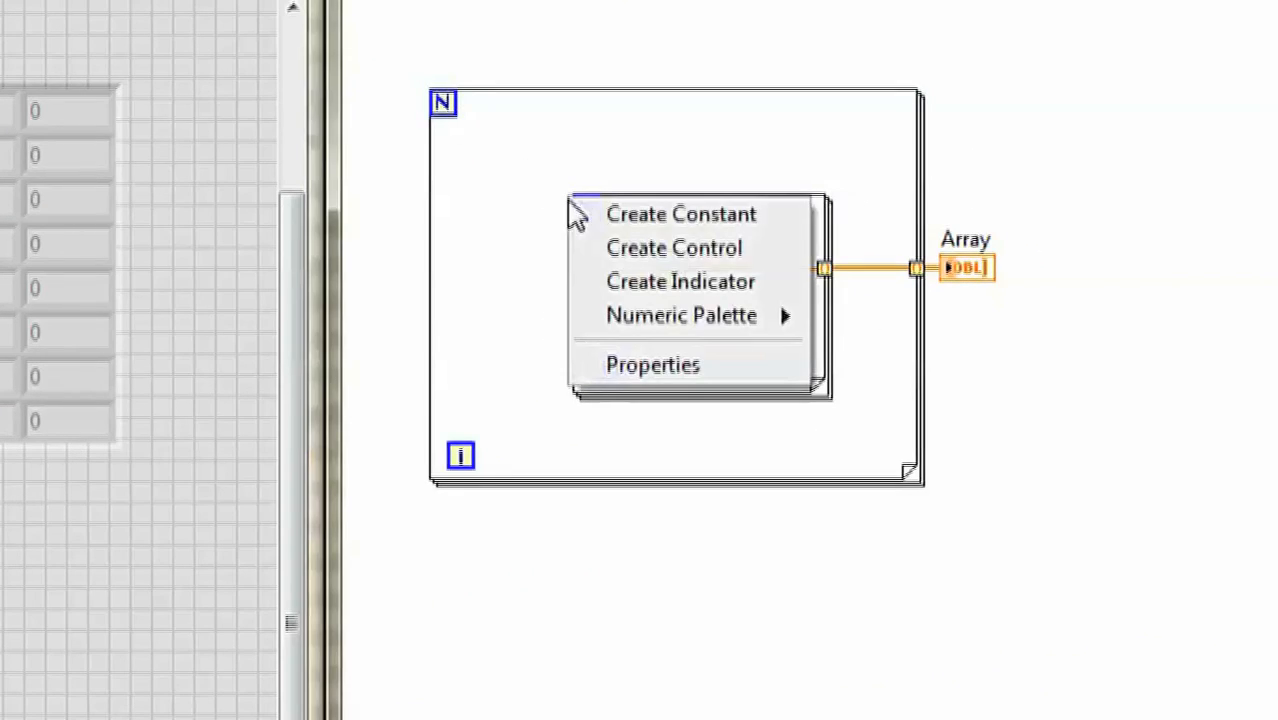
click(682, 214)
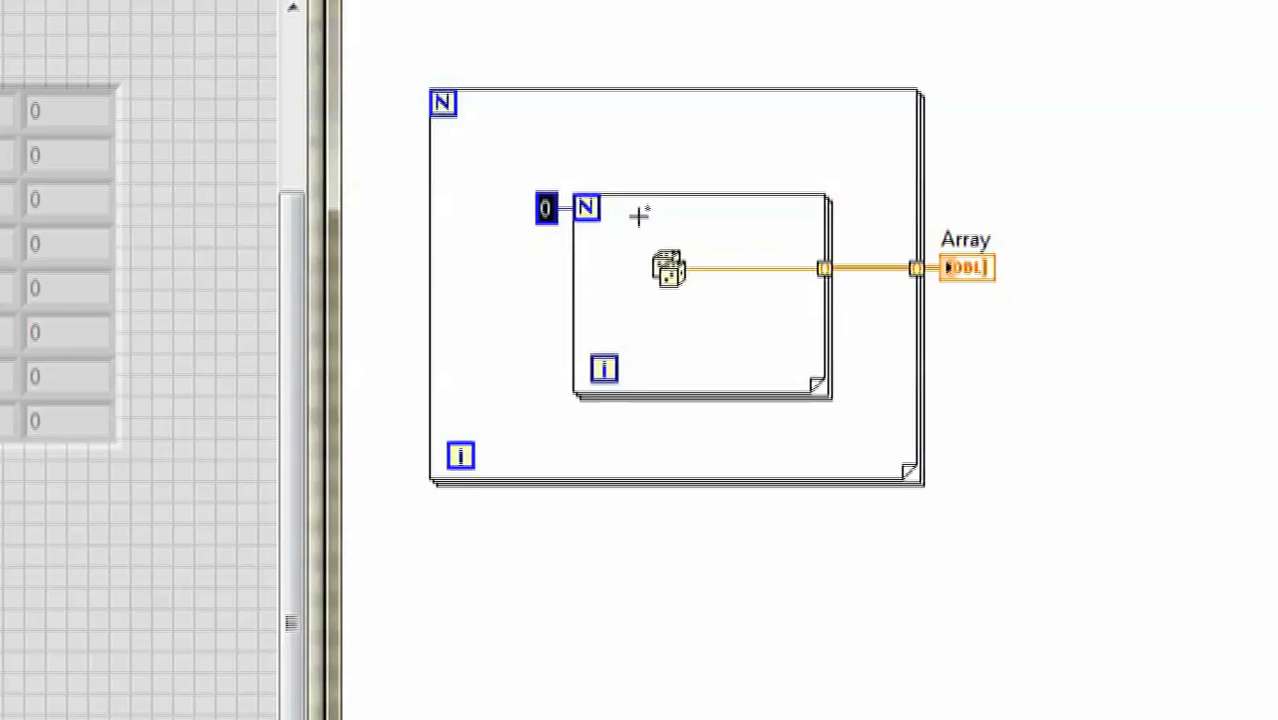
right_click(443, 103)
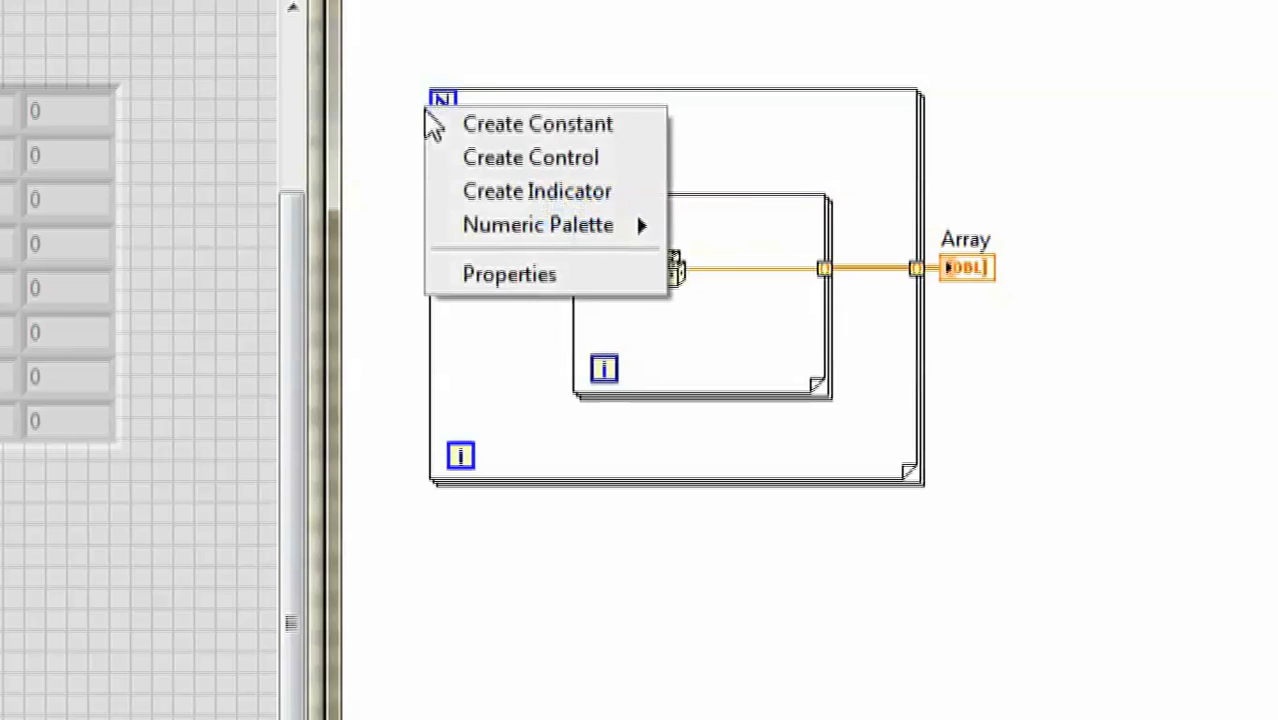
click(537, 123)
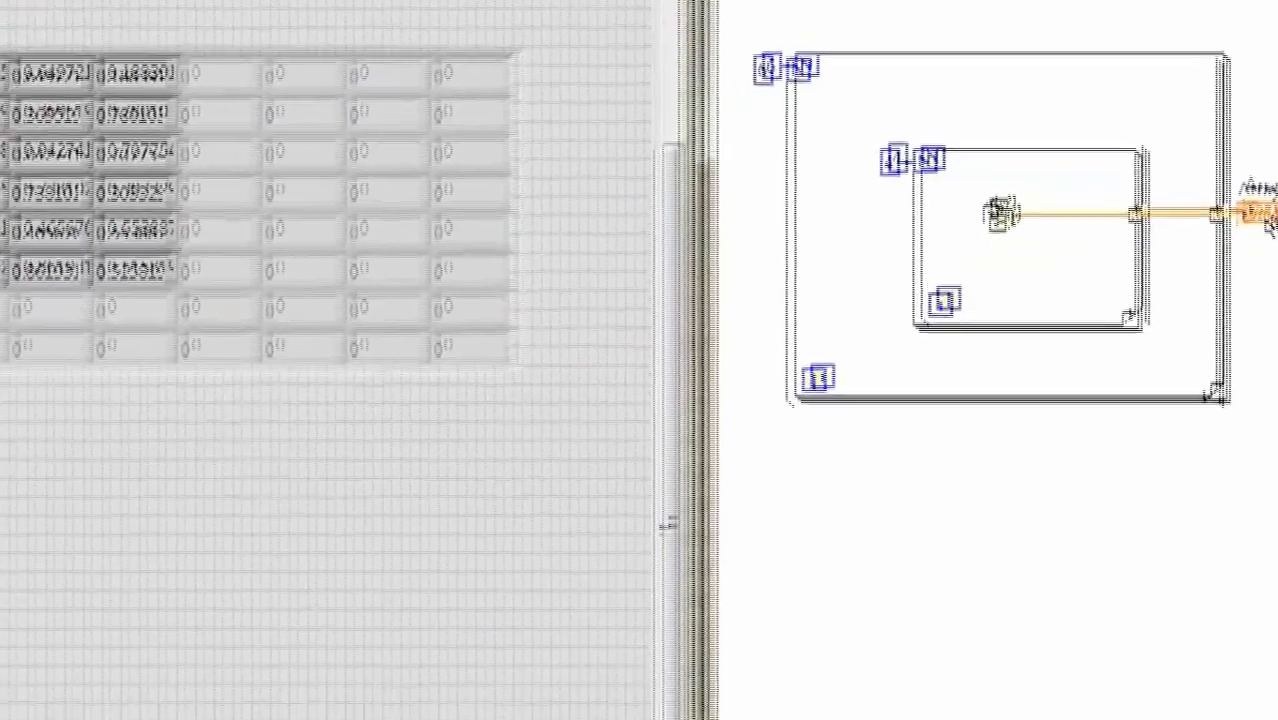
Step: Create an indicator on the second nested loop's inner tunnel for each indexed element
right_click(965, 516)
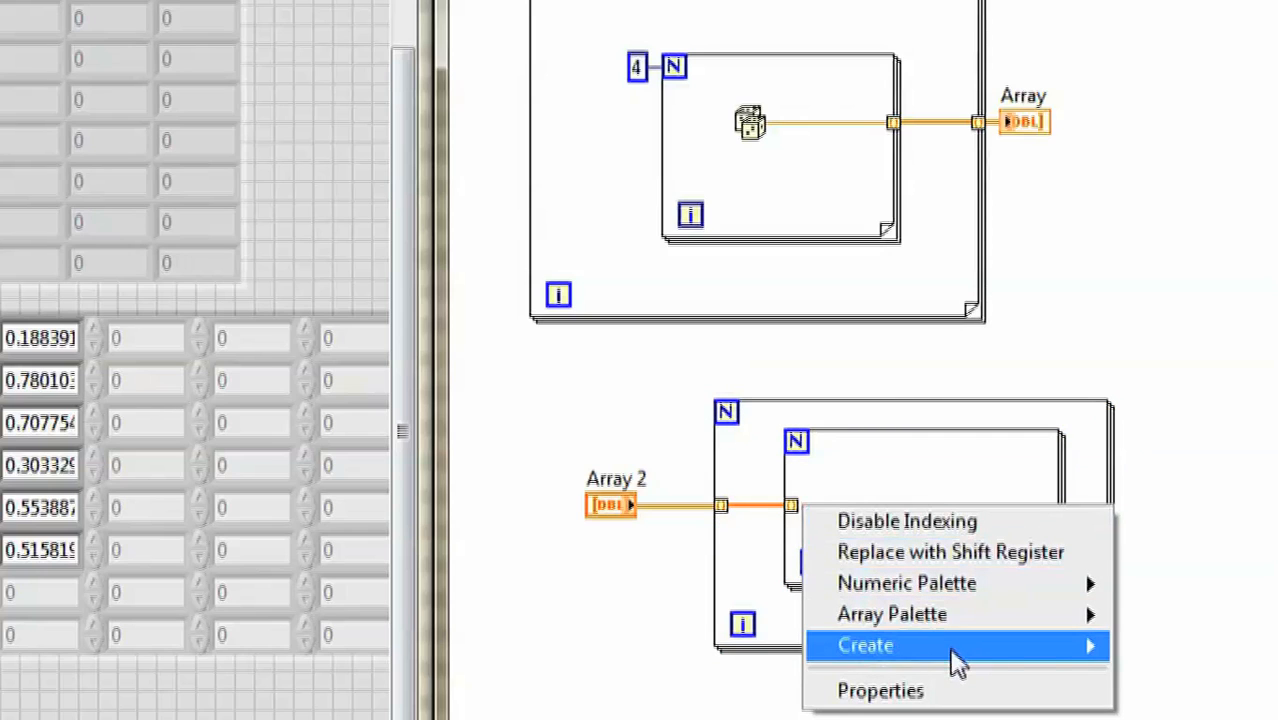
click(864, 646)
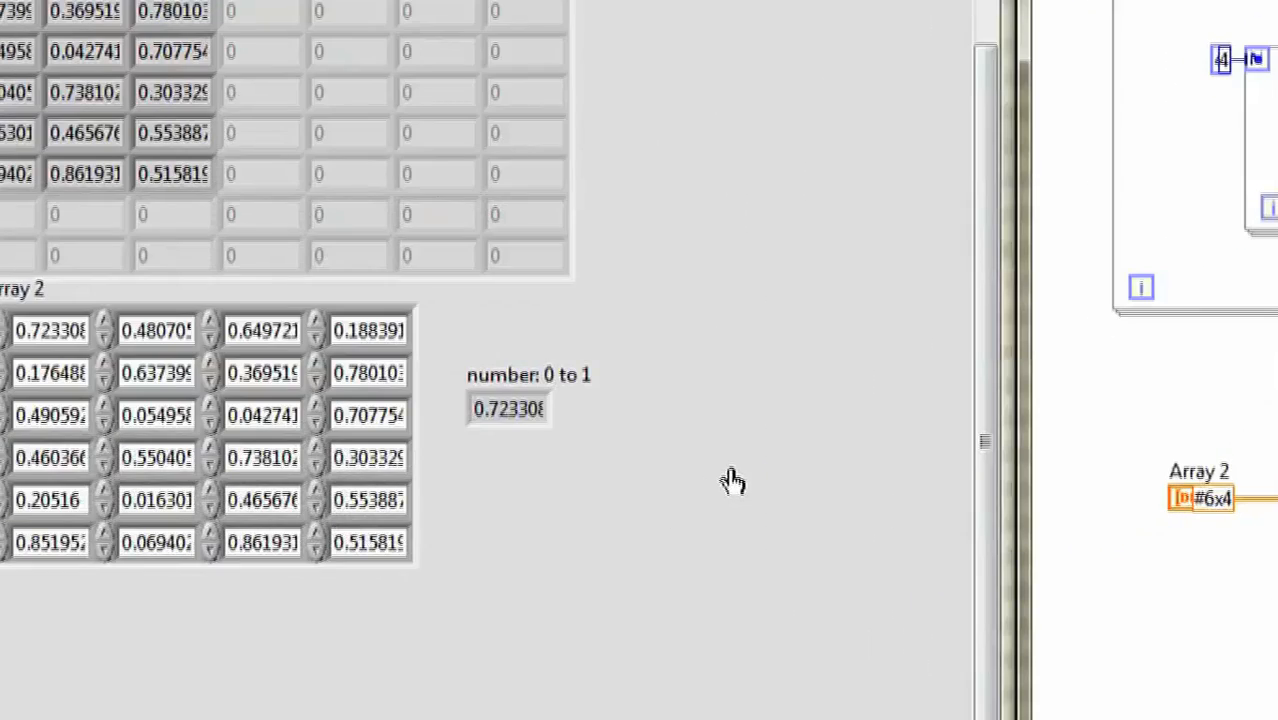
Step: Run the VI and watch the number: 0 to 1 indicator step through Array 2 values
click(155, 330)
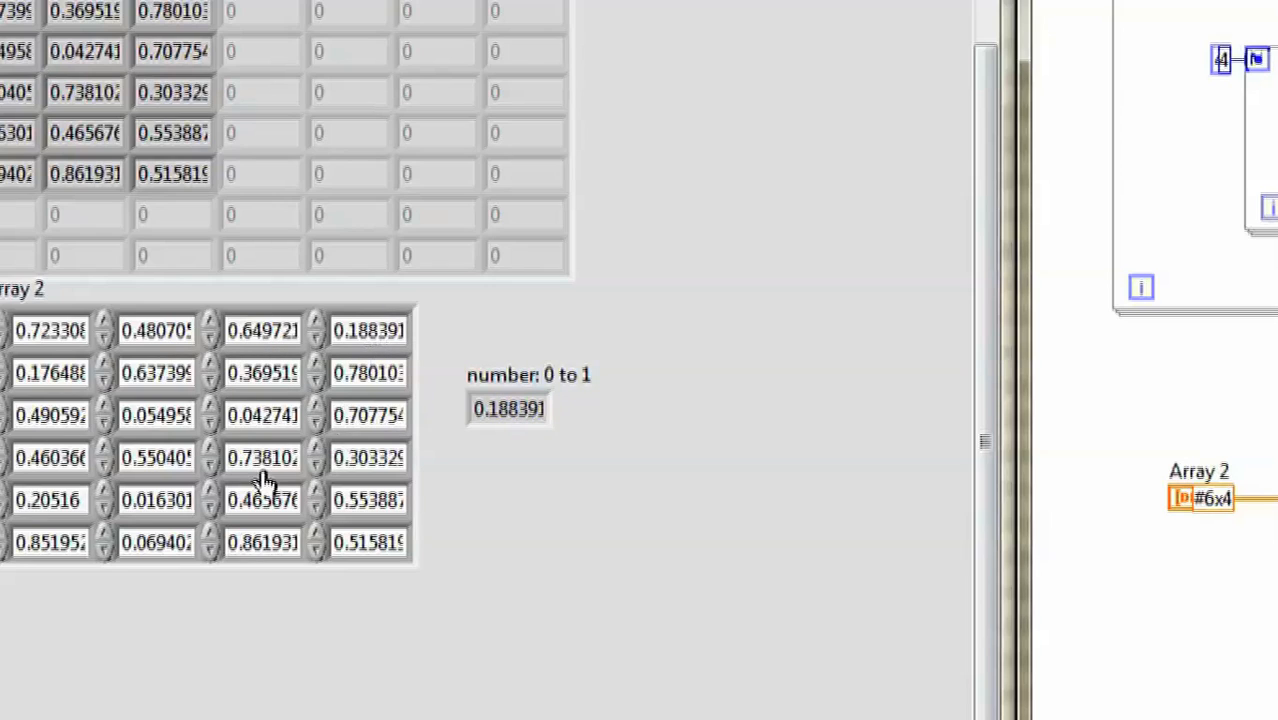
click(155, 376)
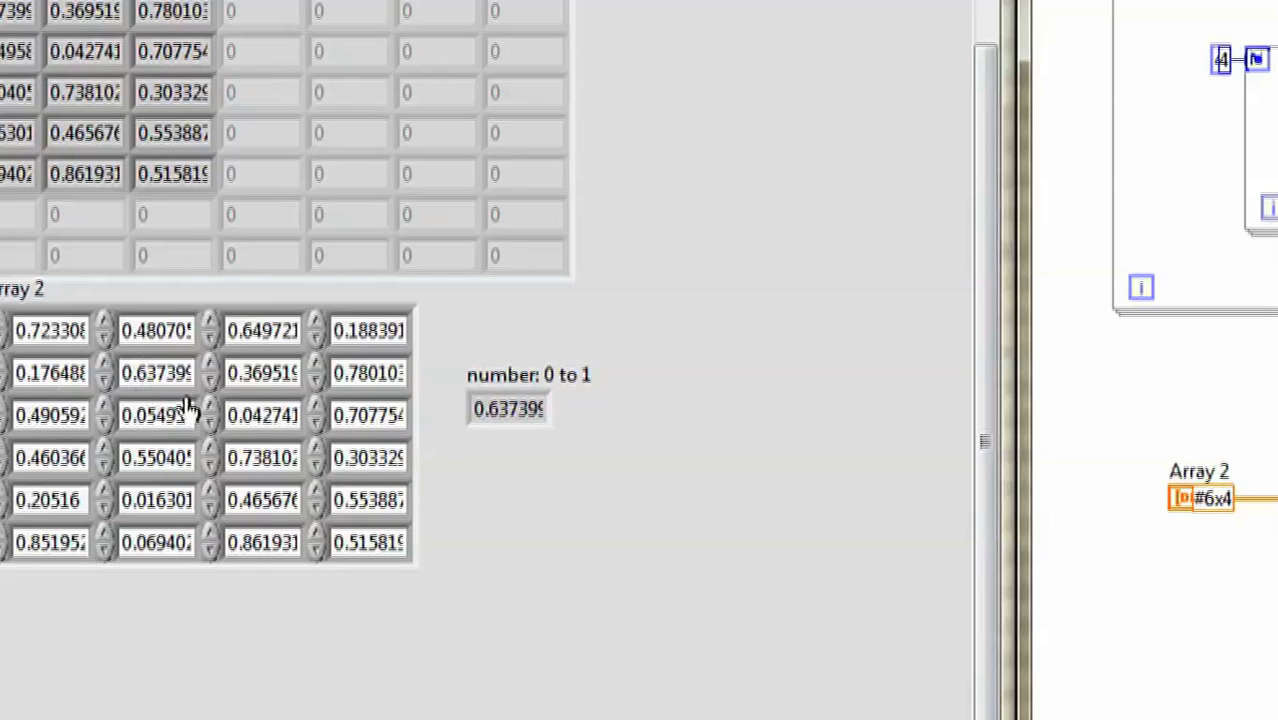